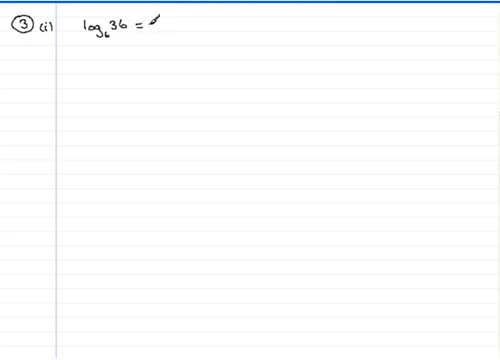
{"action": "type", "text": "2 (1"}
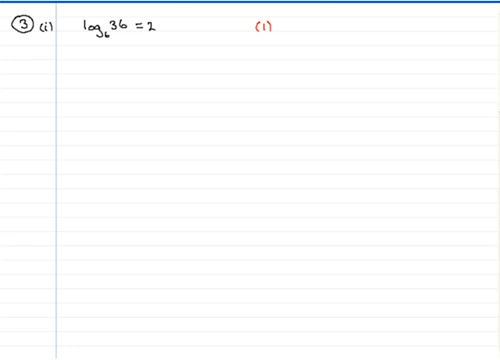
{"action": "type", "text": "2log_a 3 + log_a 11"}
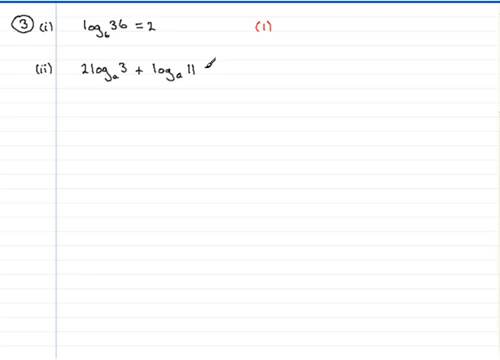
{"action": "type", "text": "= log_a 3"}
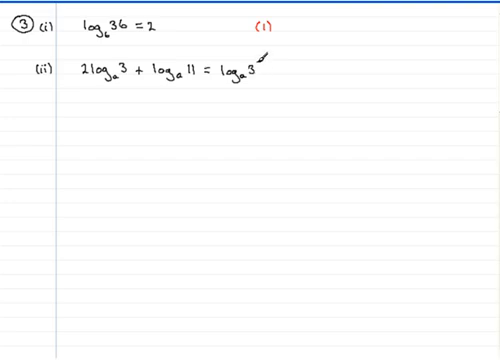
{"action": "type", "text": "2"}
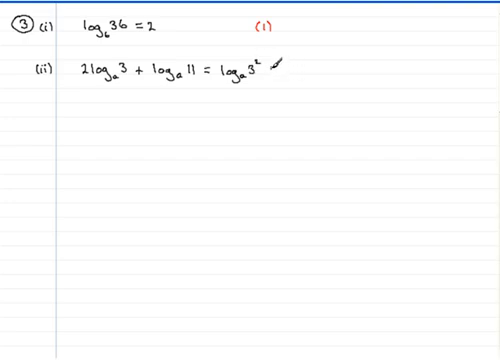
{"action": "type", "text": "+"}
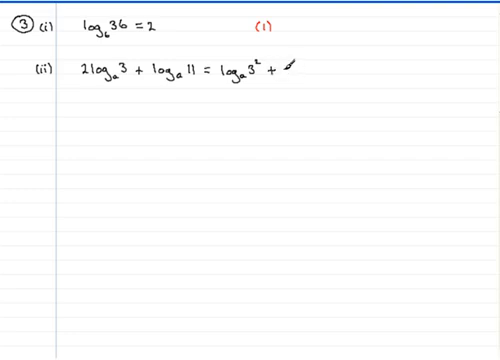
{"action": "type", "text": "log_a"}
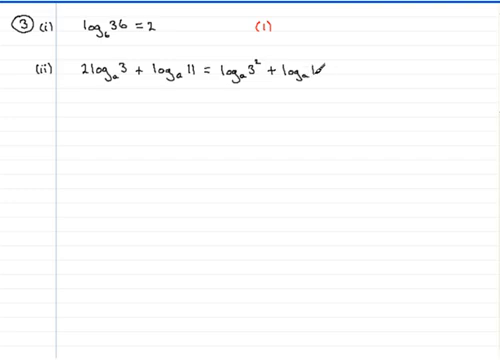
{"action": "type", "text": "11"}
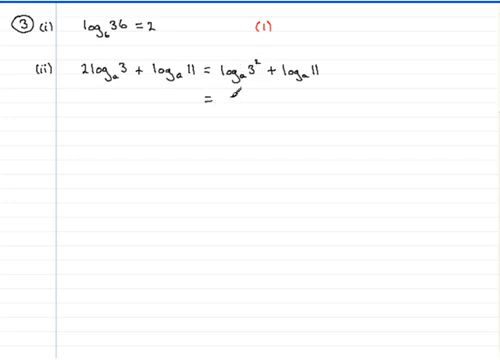
{"action": "type", "text": "loga"}
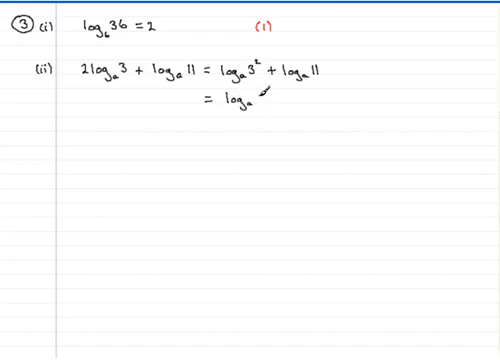
{"action": "type", "text": "9 +"}
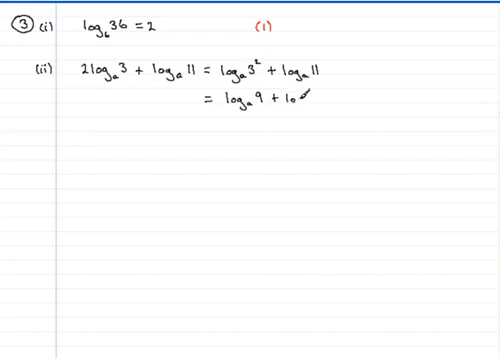
{"action": "type", "text": "log_a 11"}
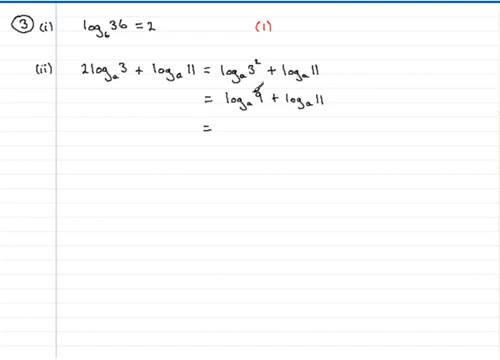
{"action": "type", "text": "log_a"}
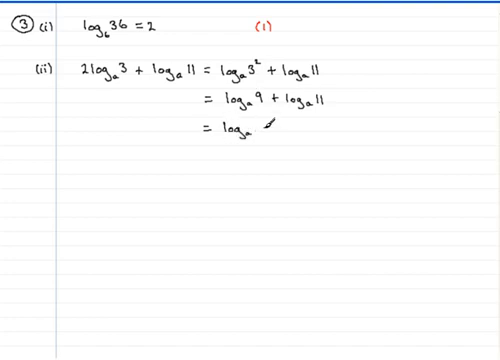
{"action": "type", "text": "6"}
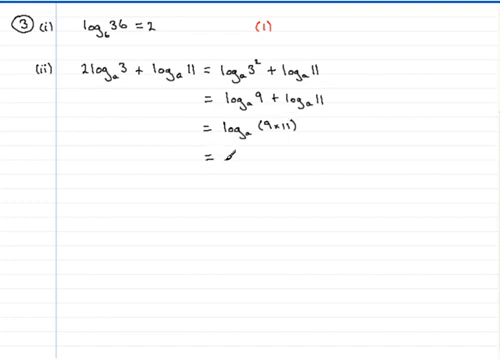
{"action": "type", "text": "lo"}
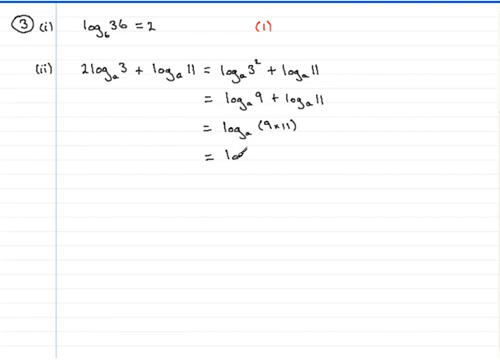
{"action": "type", "text": "99"}
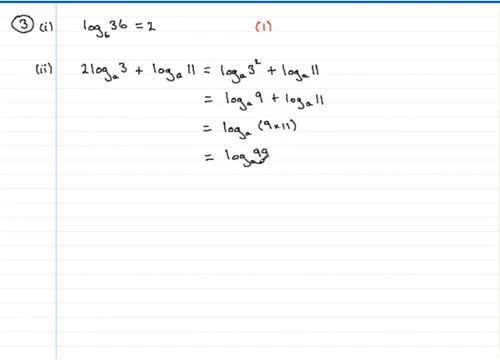